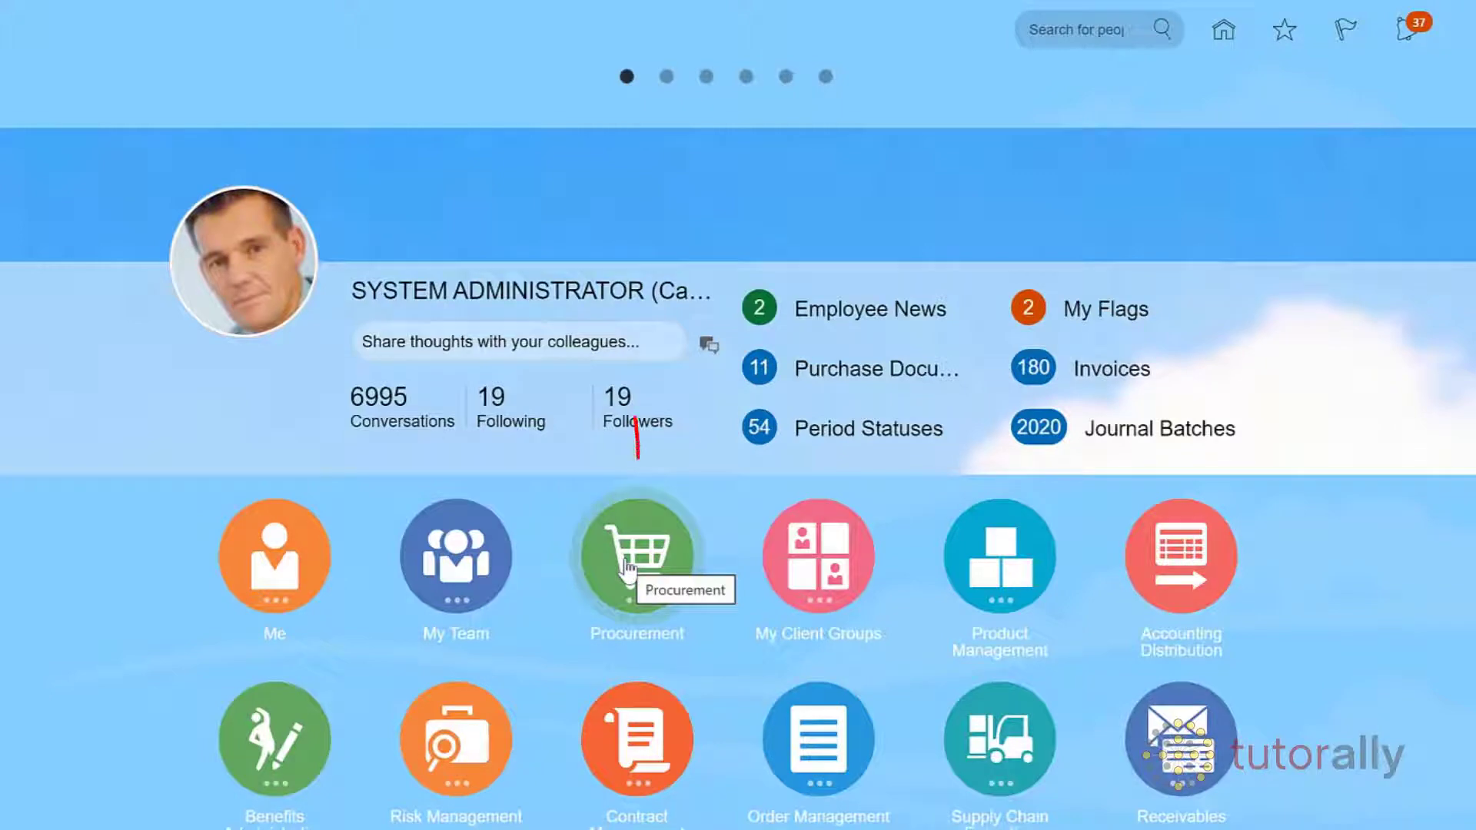
Navigate from the home page through Procurement to the Suppliers work area
click(637, 555)
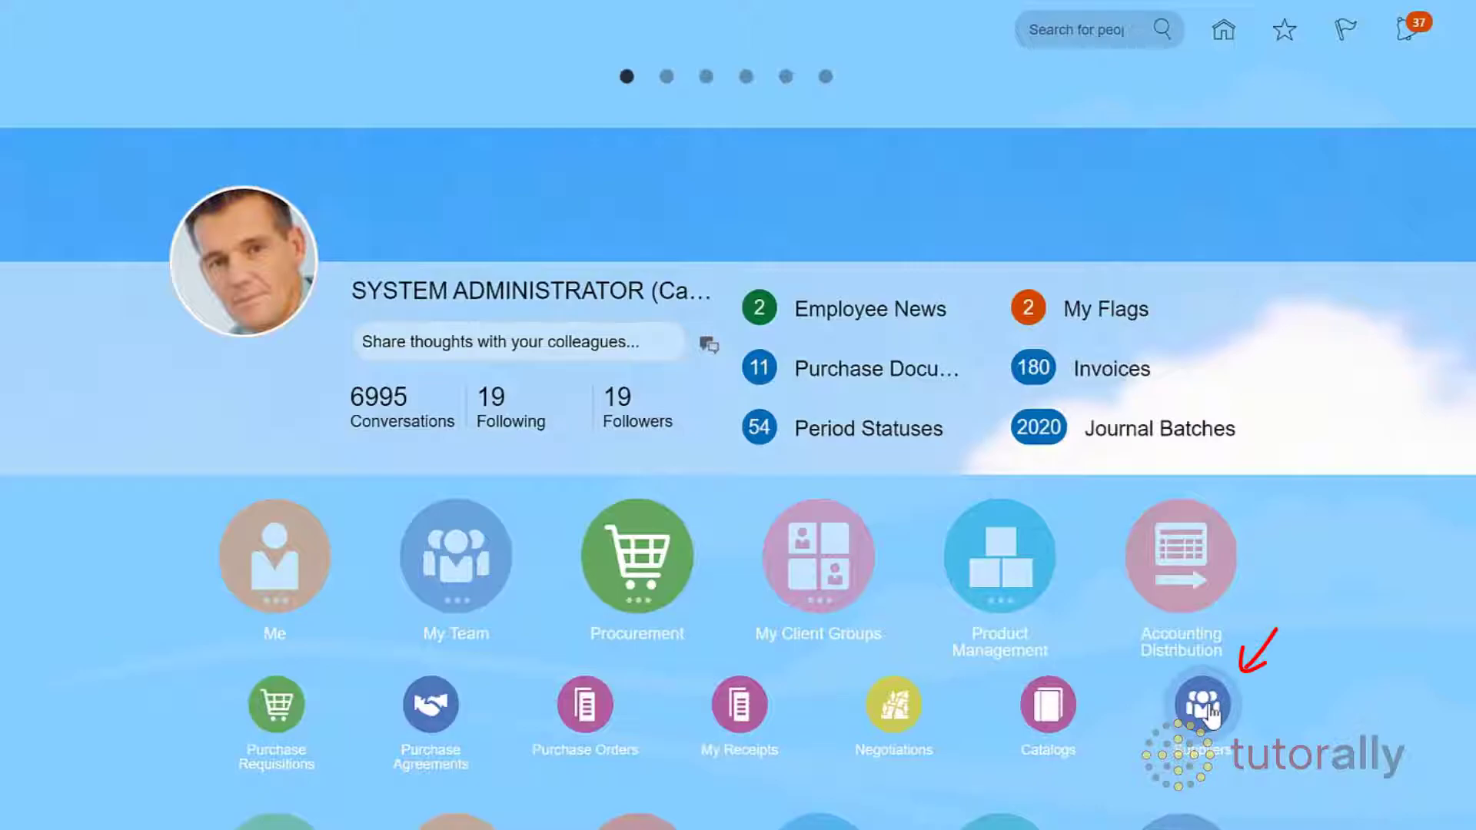
click(1198, 710)
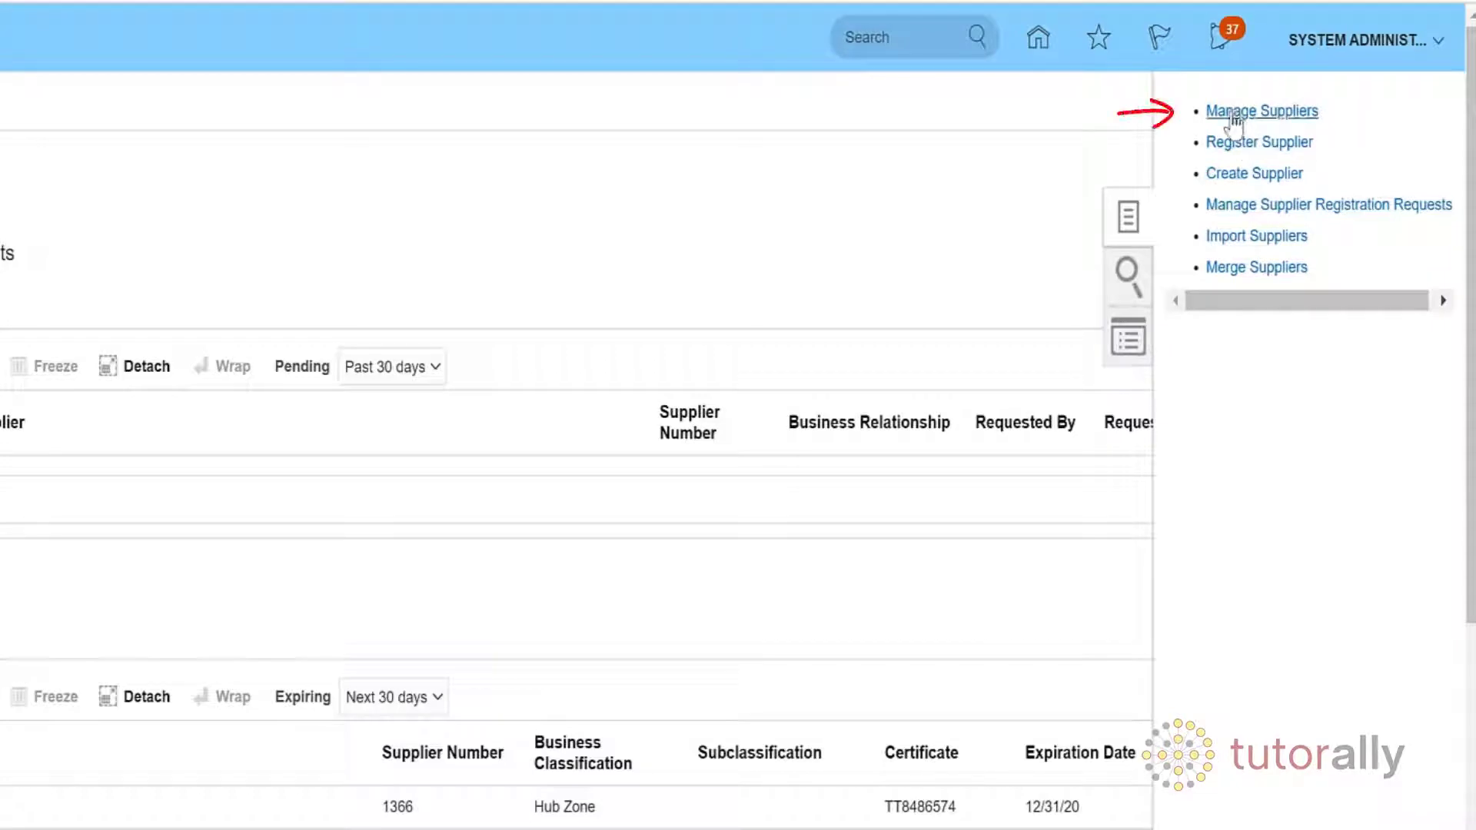
Search Manage Suppliers for keyword 'TutorAlly', returning TutorAlly Supplier number 1000036
click(1261, 111)
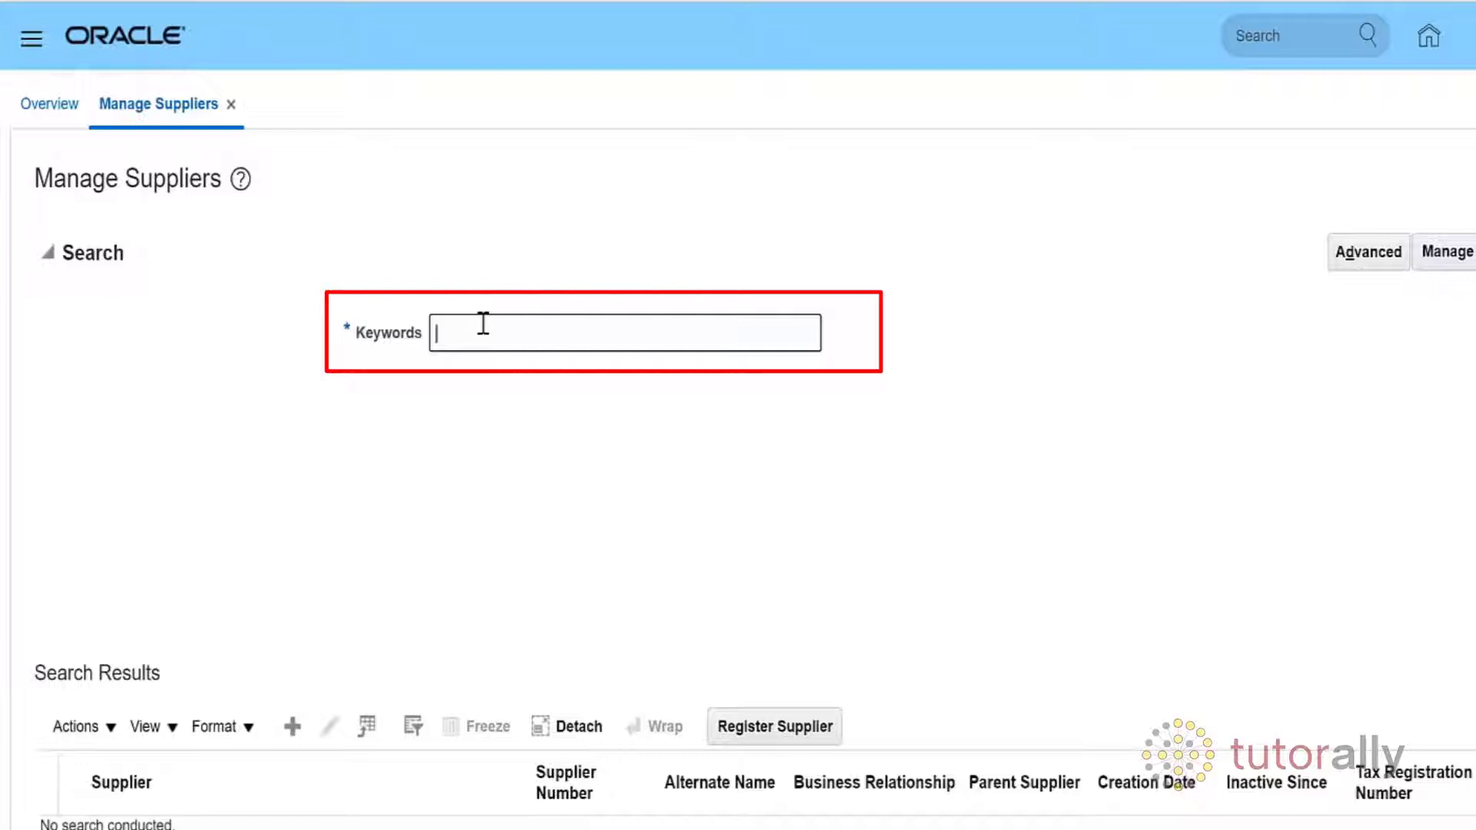
text(TutorA)
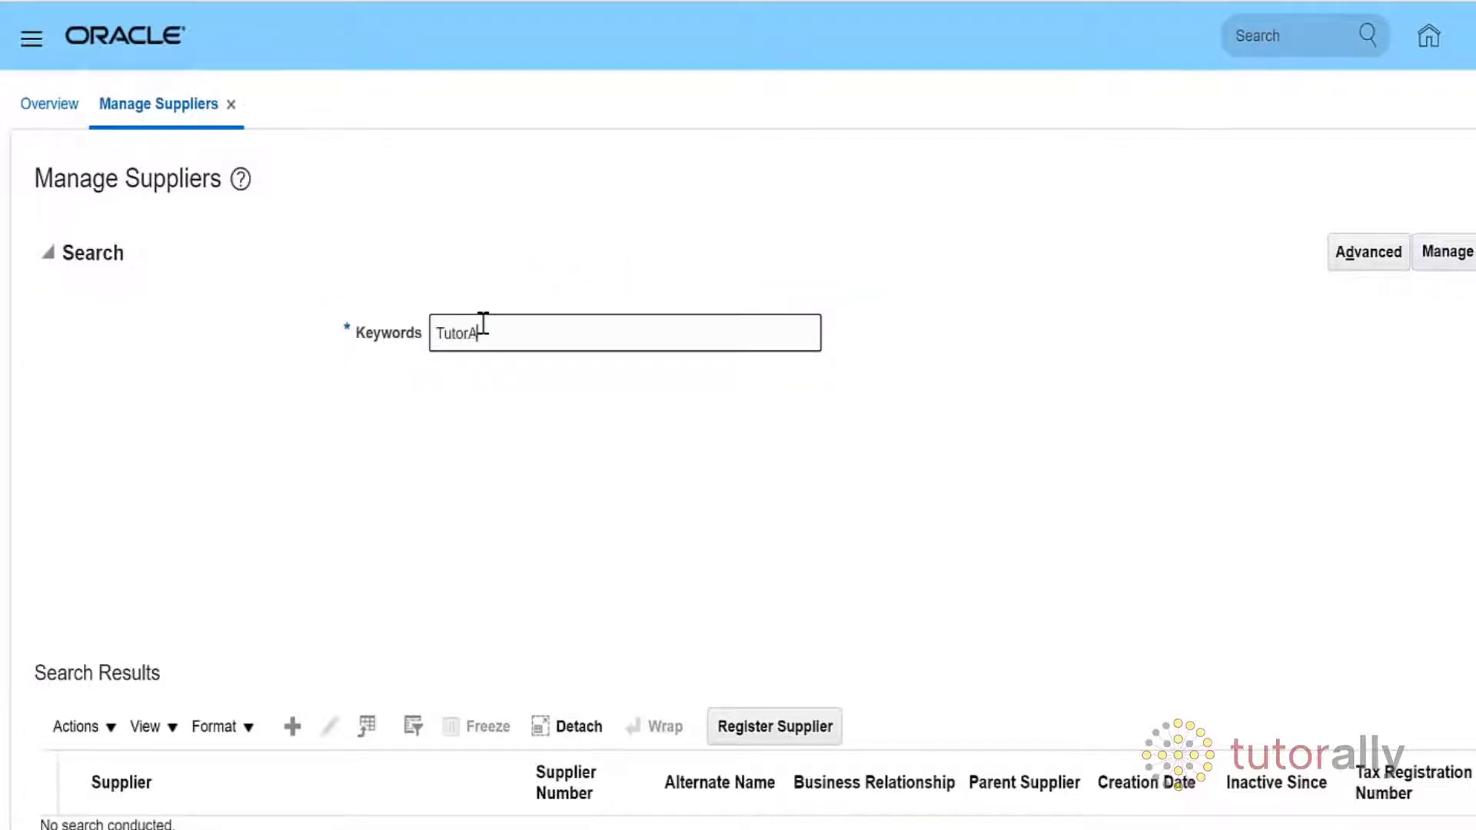
text(lly)
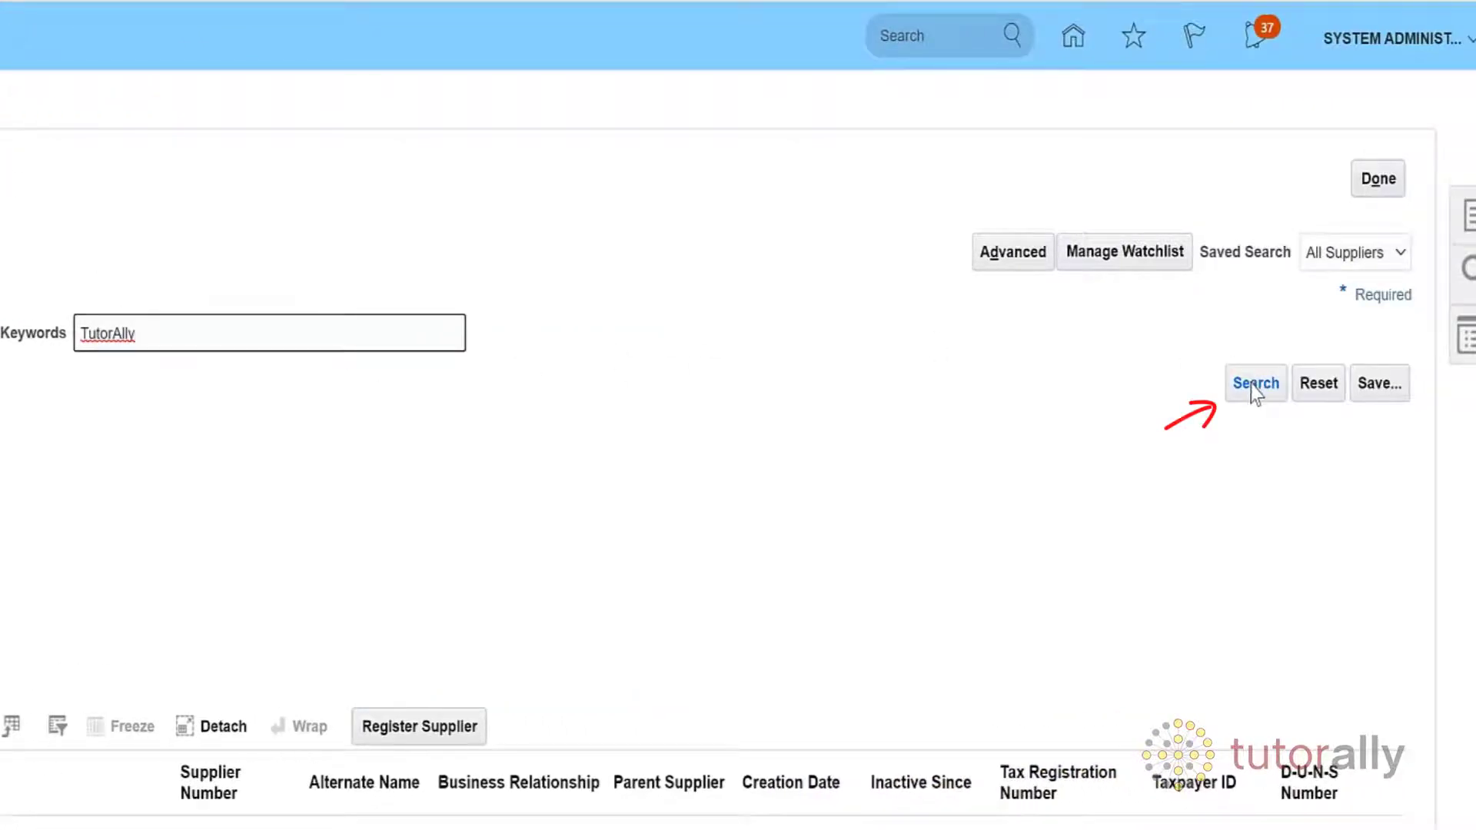
click(1255, 383)
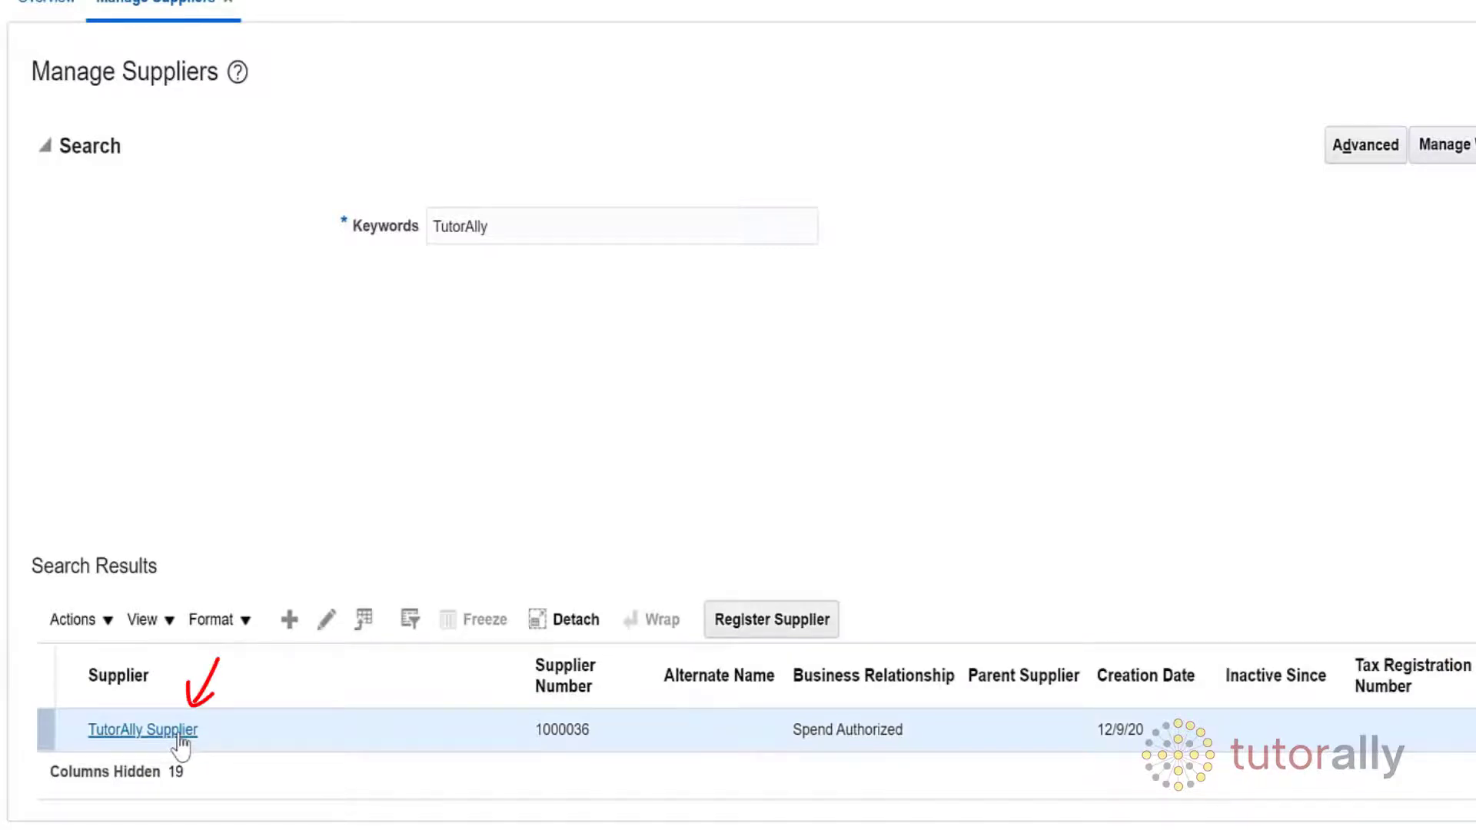
View the TutorAlly Supplier profile: Active, Spend Authorized, number 1000036
click(142, 729)
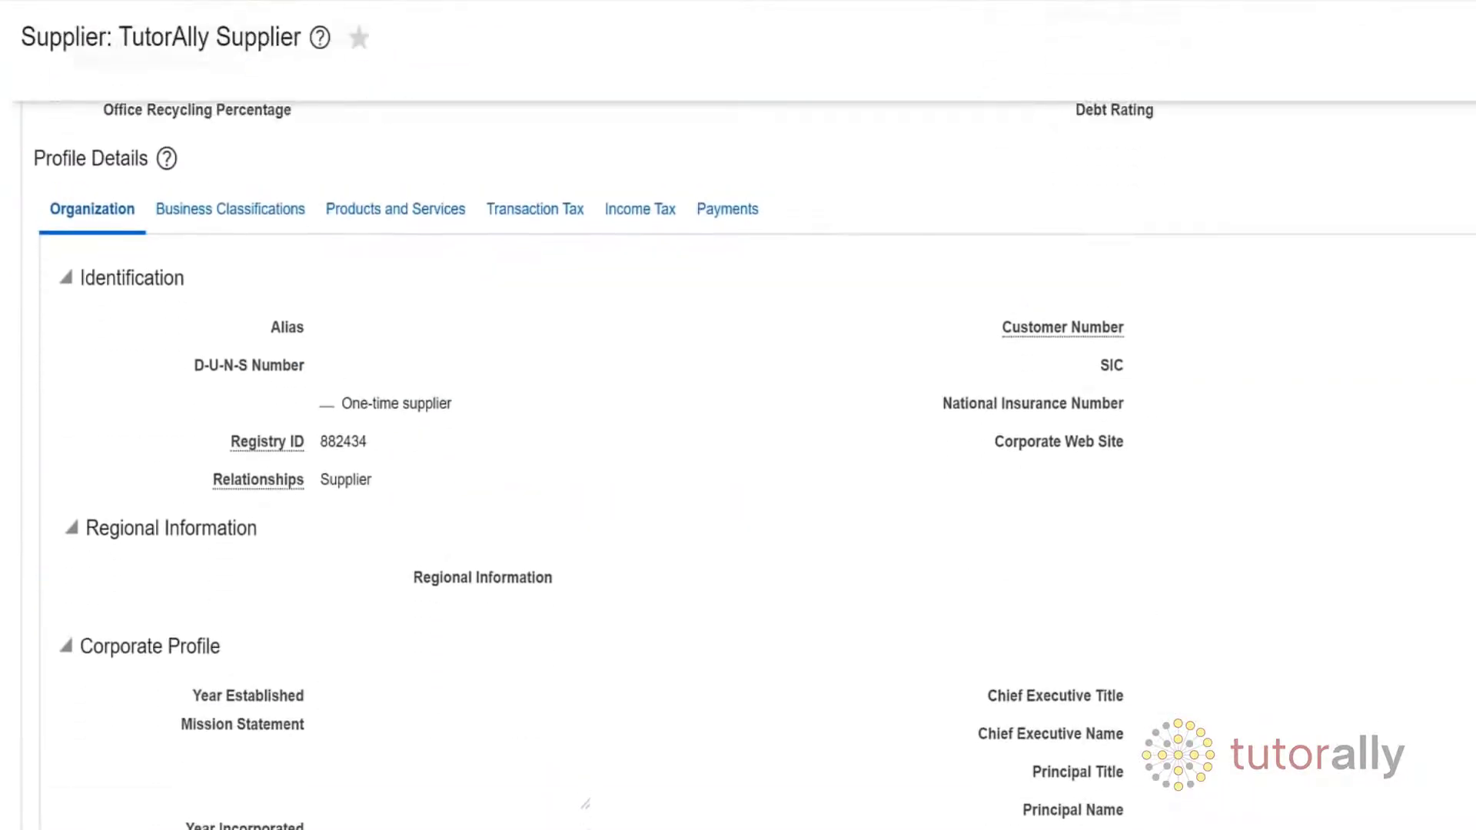
scroll(up, 3)
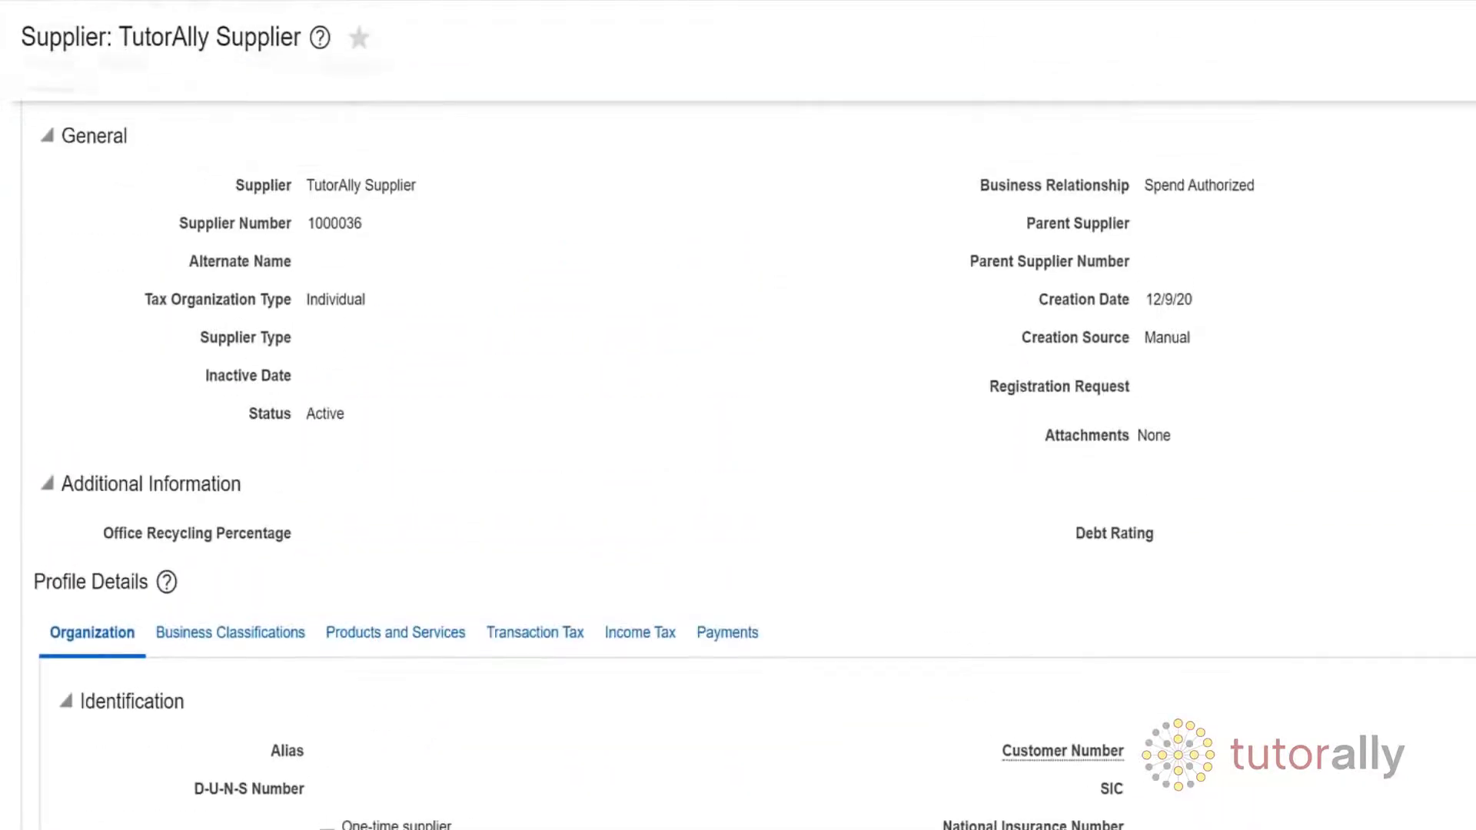
scroll(up, 3)
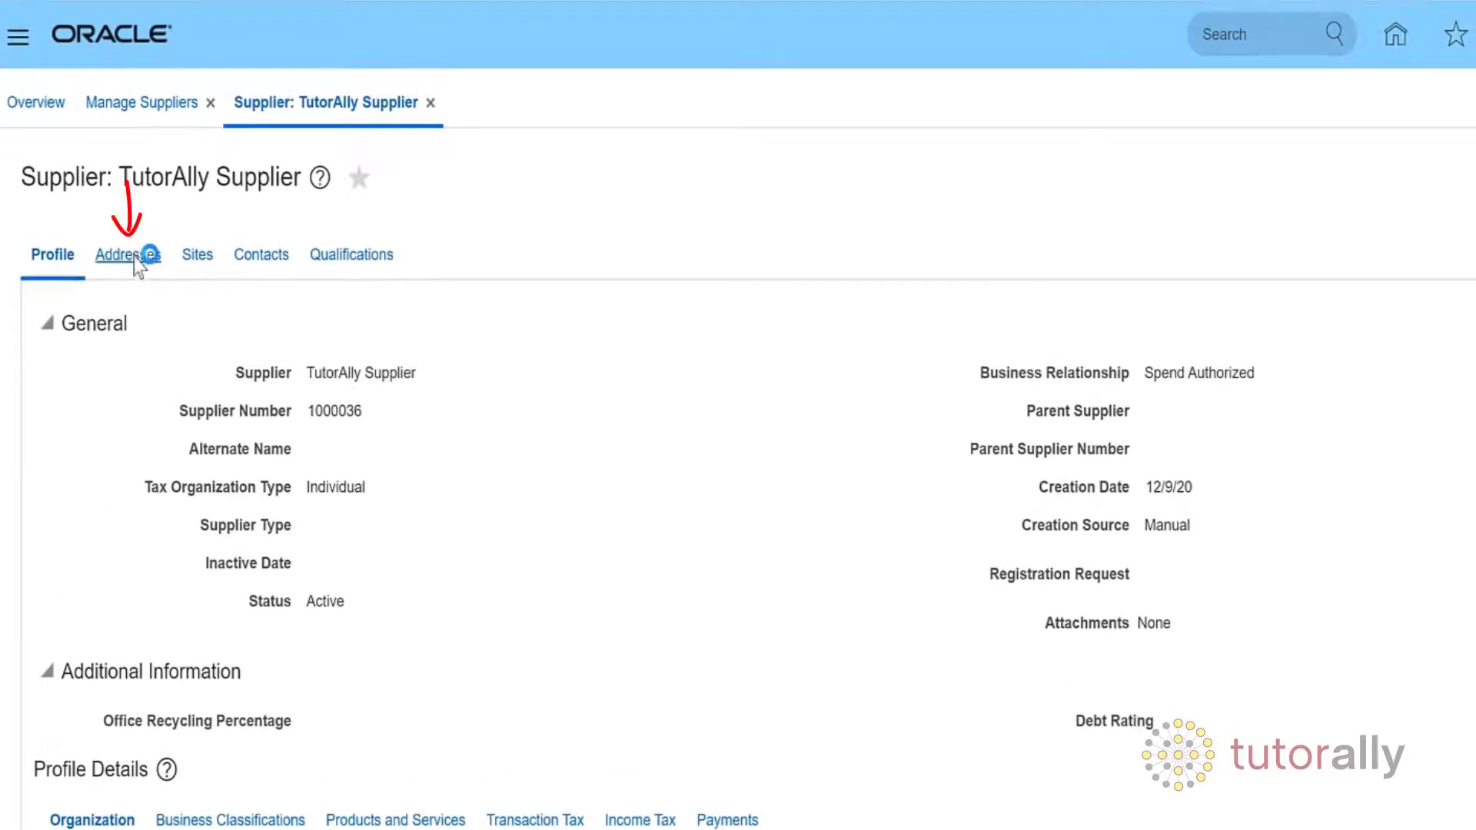
Review the Smith Street address and its Purchasing/Pay site, returning to the sites list
click(126, 253)
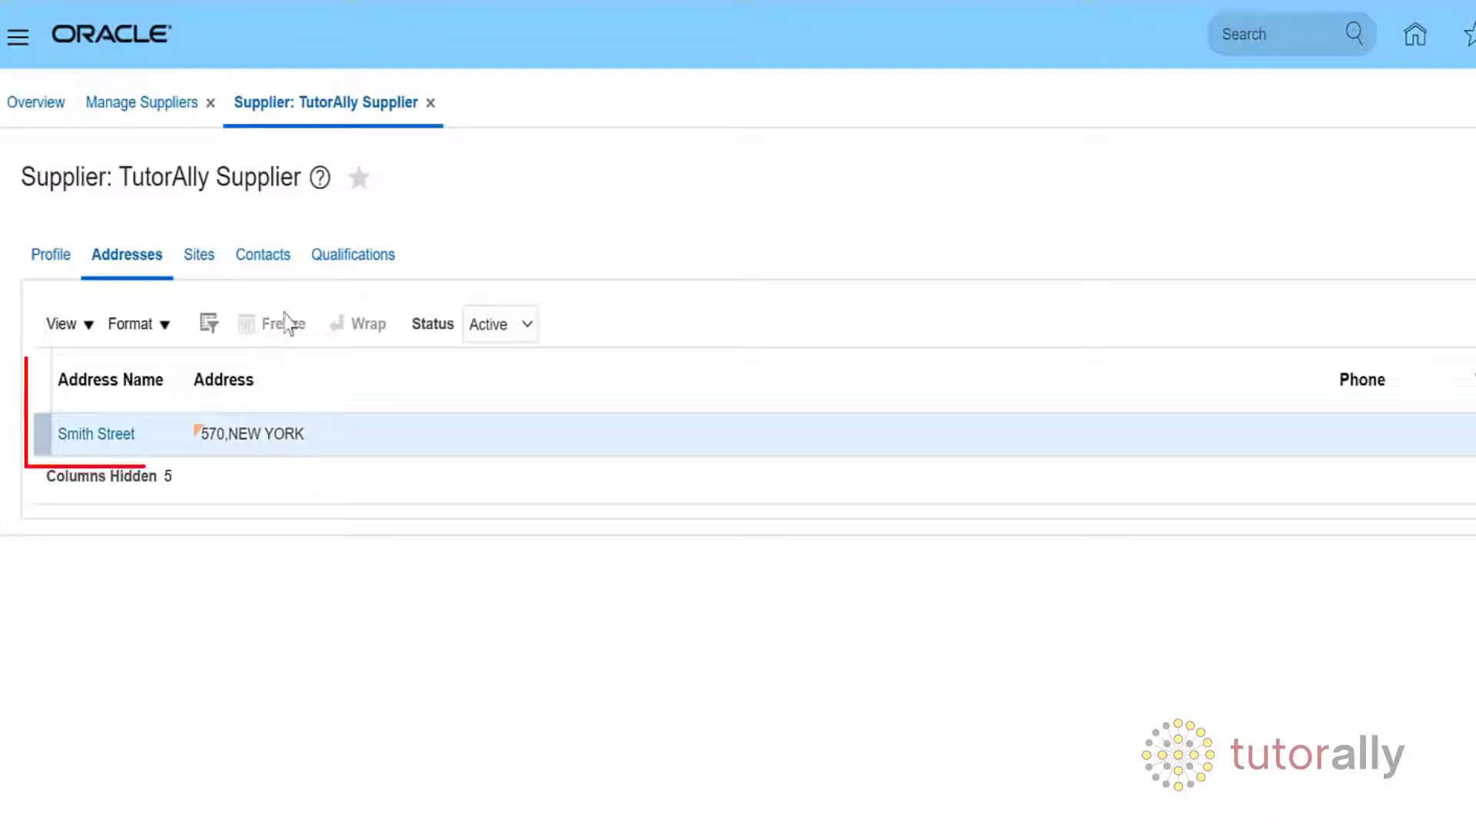
click(195, 254)
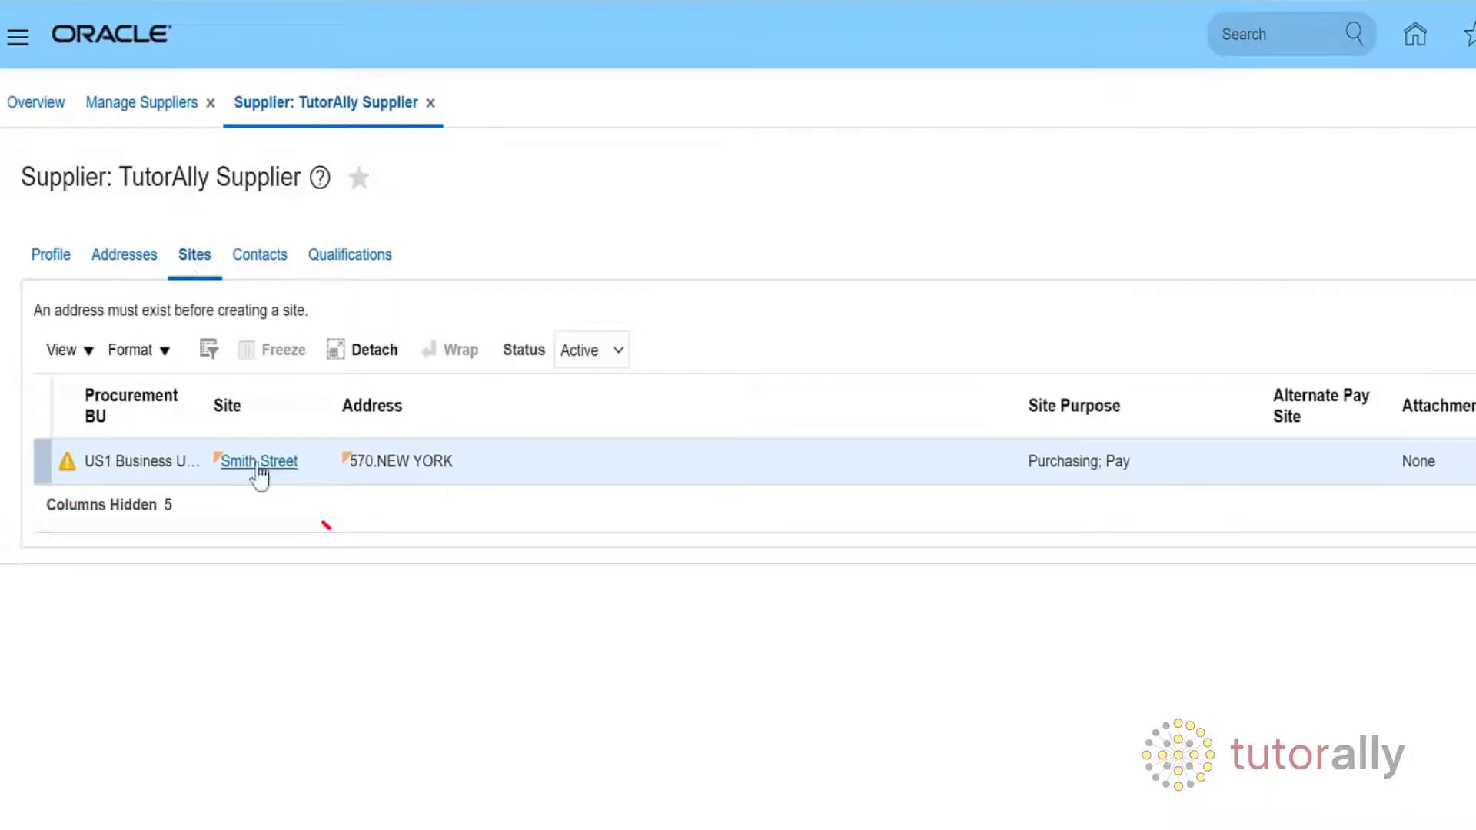
click(257, 462)
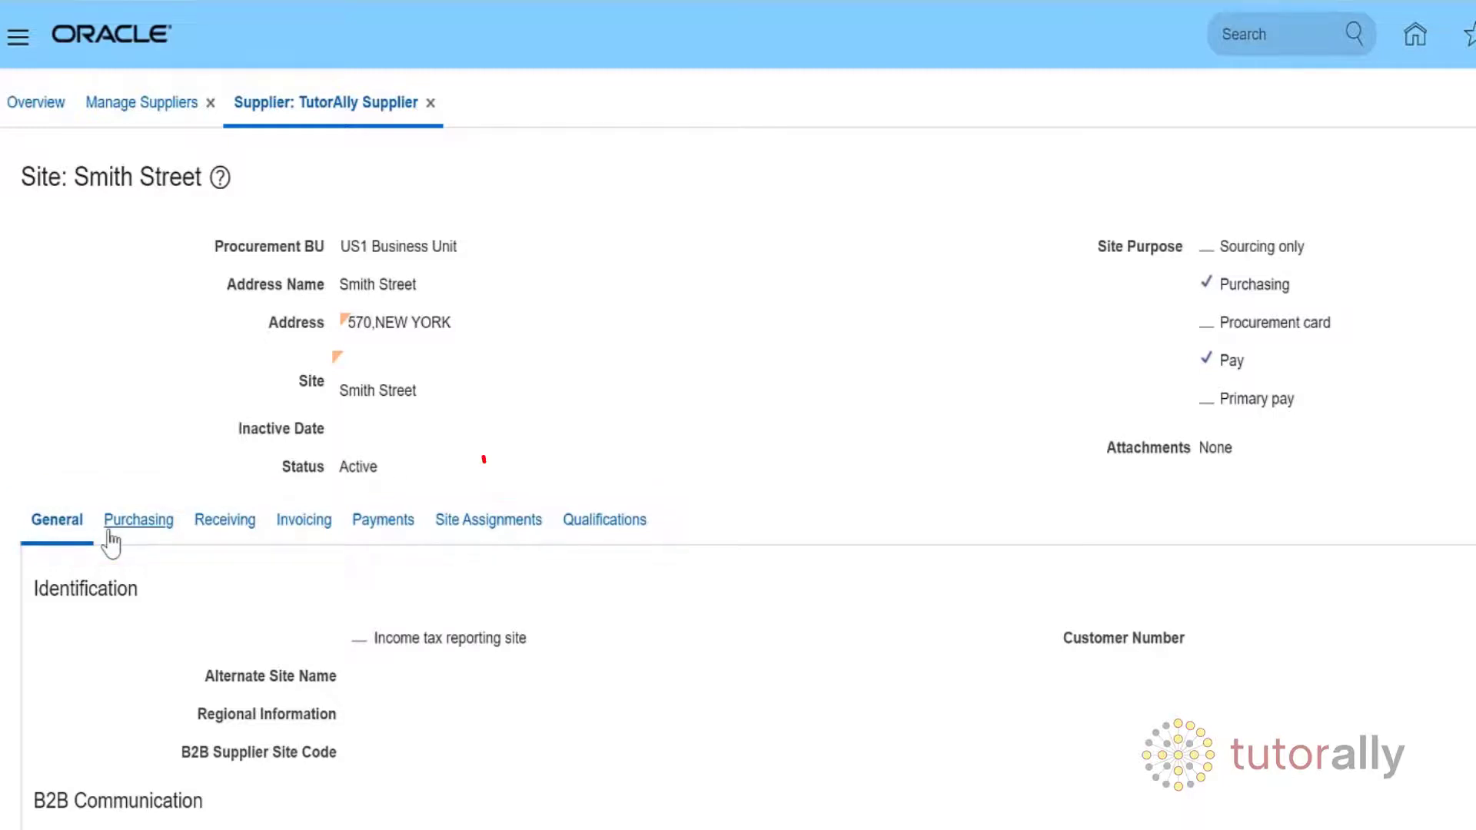
click(489, 518)
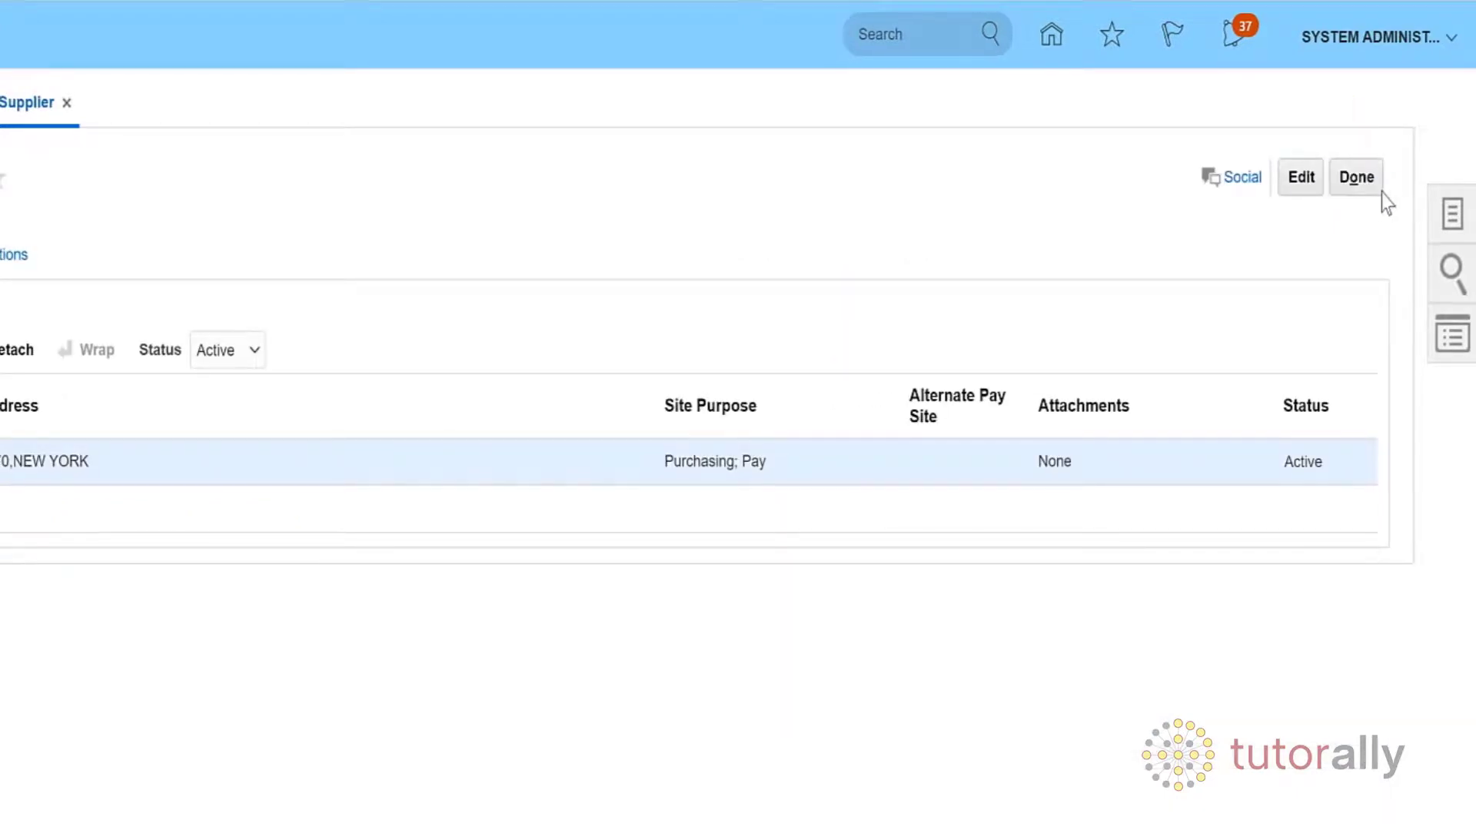
Close the supplier record and switch Manage Suppliers to Advanced Search
click(1356, 177)
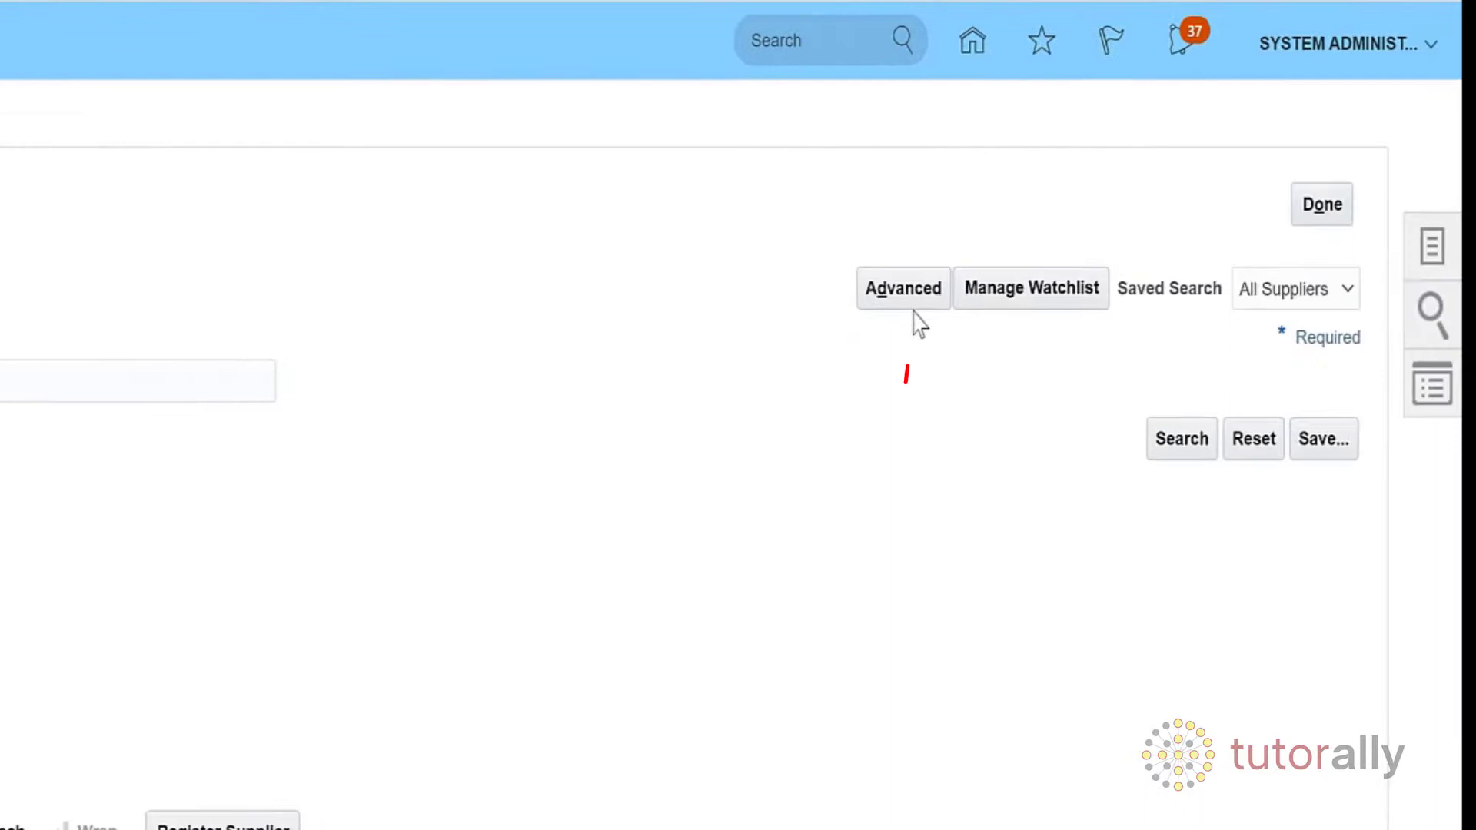
click(901, 287)
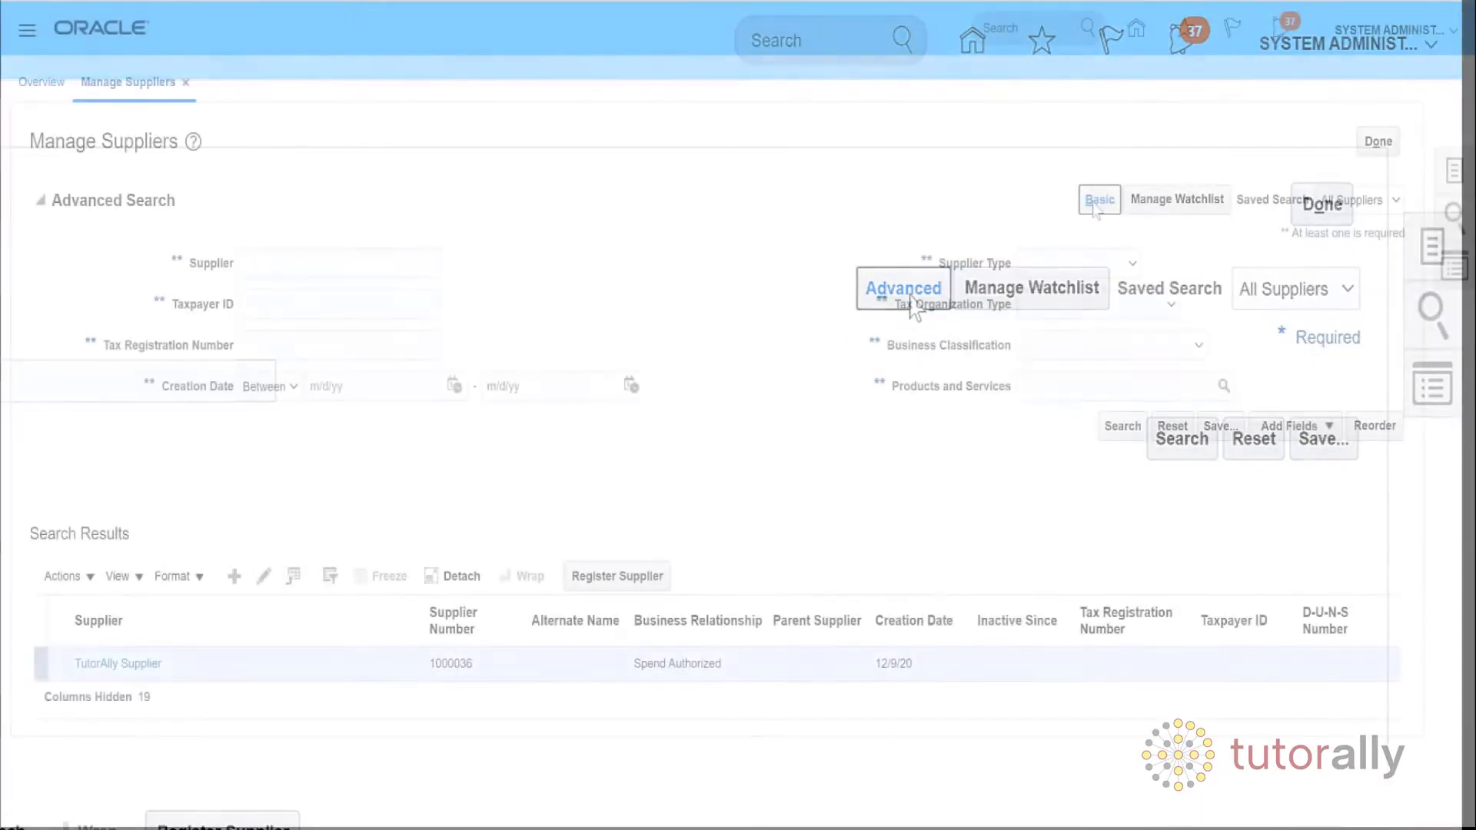